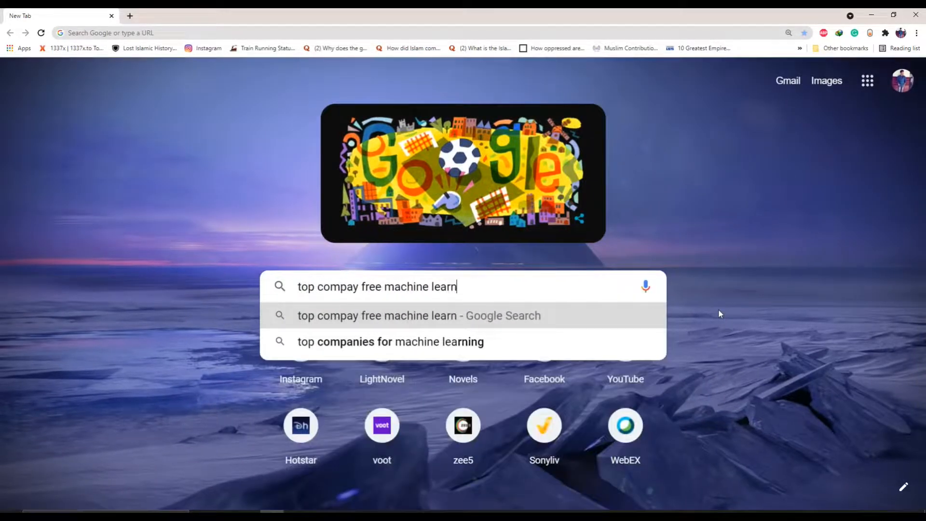
Step: Search Google for top free machine learning courses and scroll through the results
type("ing courses")
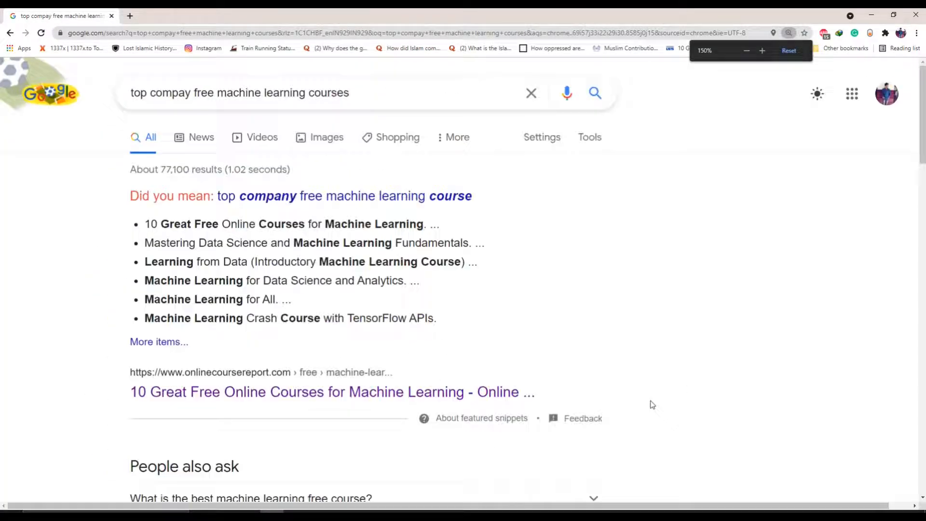
scroll("down", 3)
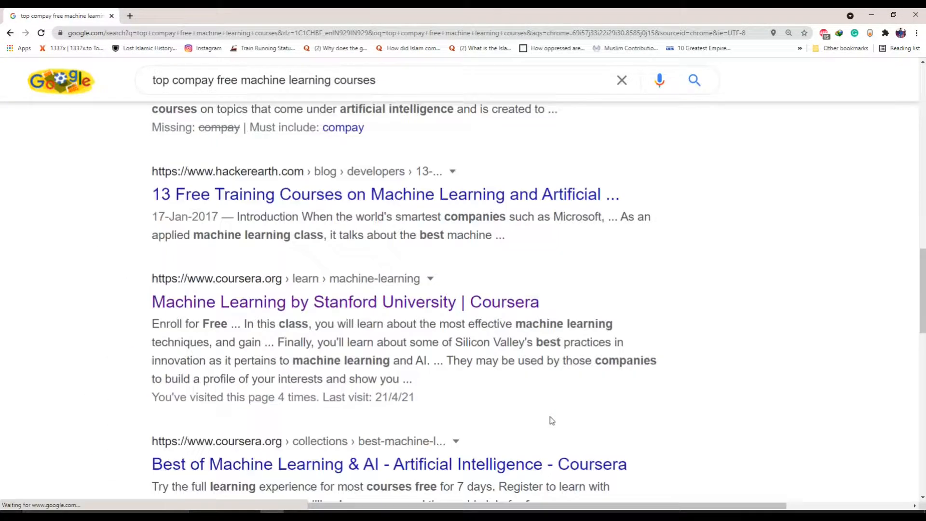
scroll("down", 3)
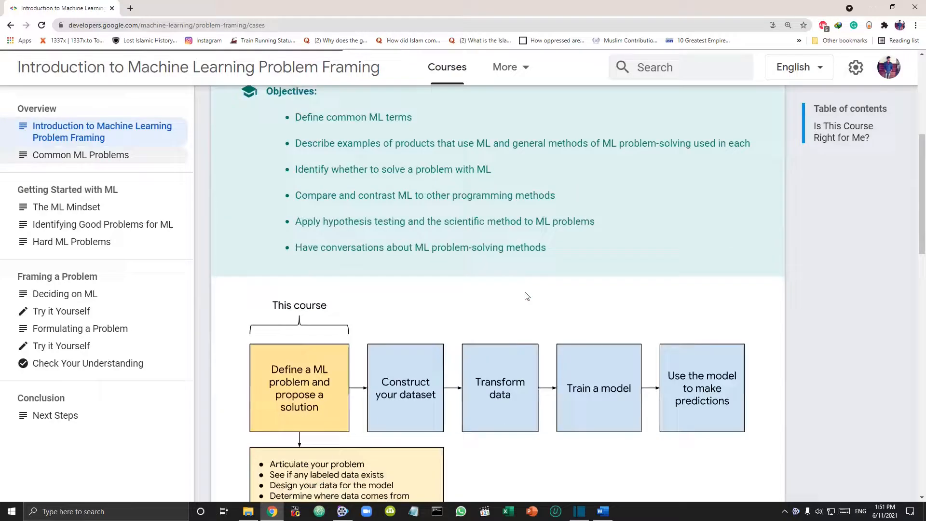
Step: Browse the Crash Course introduction, then the Framing lesson's Key ML Terminology page
left_click(80, 155)
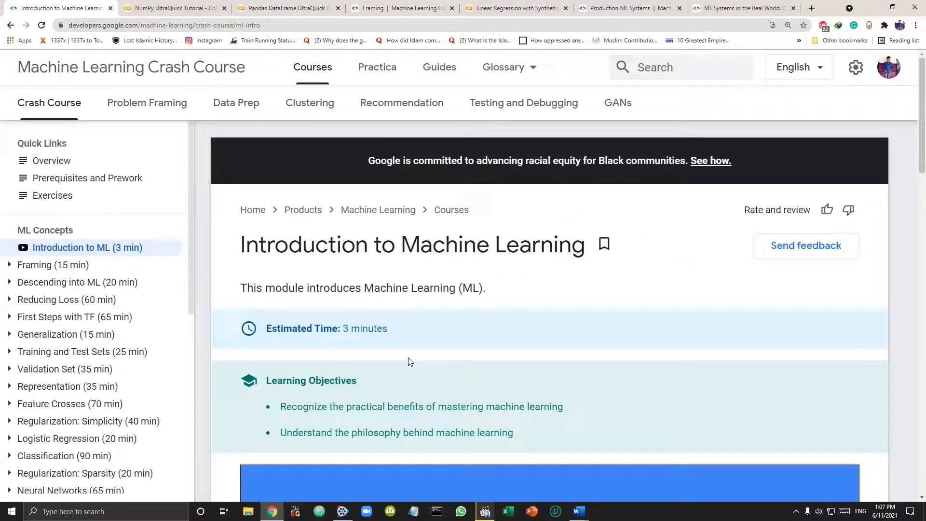
scroll("down", 3)
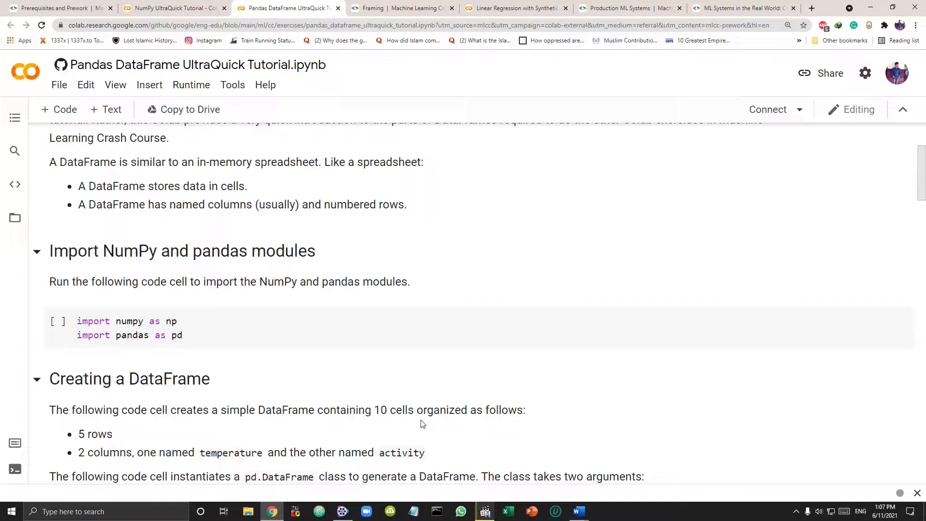
left_click(401, 8)
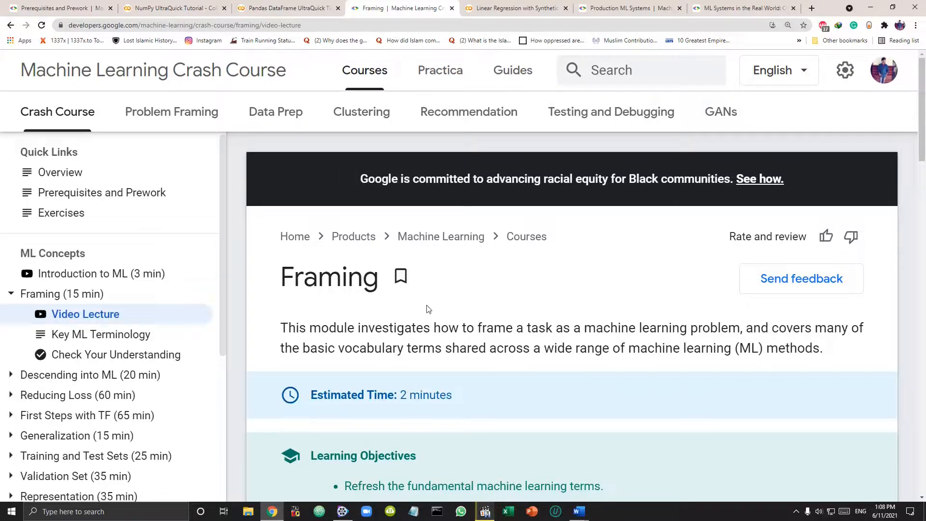
left_click(100, 334)
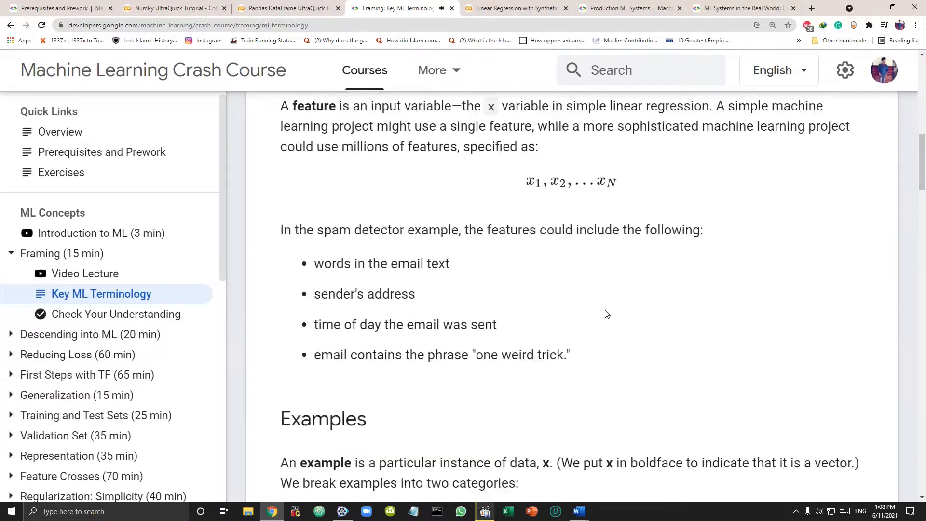
scroll("down", 3)
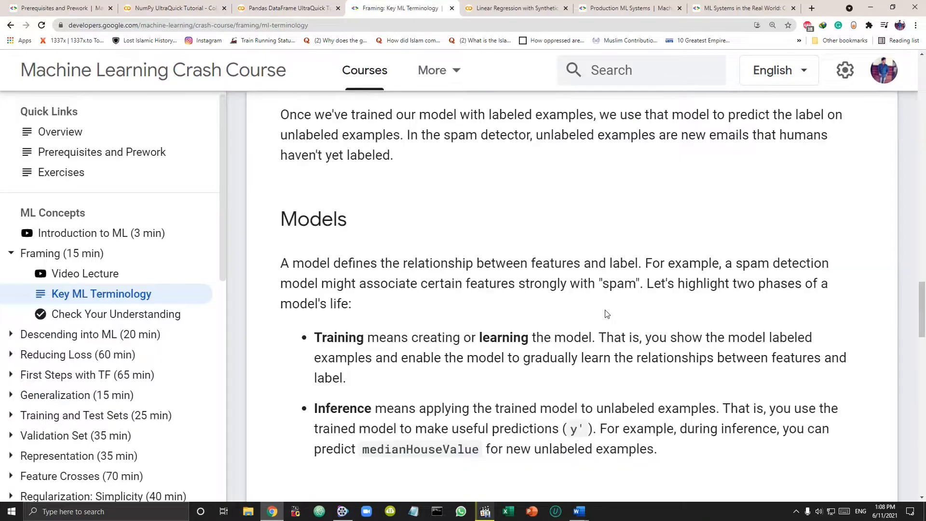
Step: Review the Linear Regression Colab notebook and move on to the Data Preparation course
left_click(514, 7)
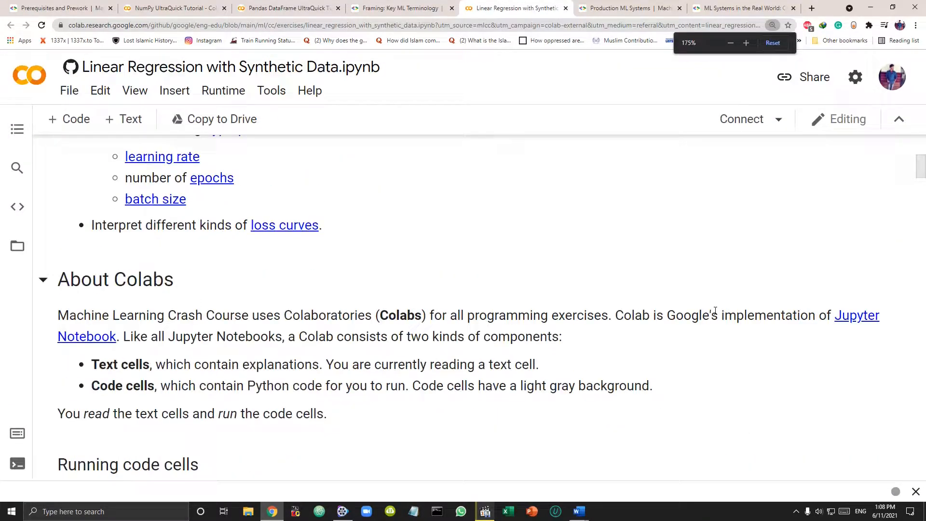
scroll("down", 3)
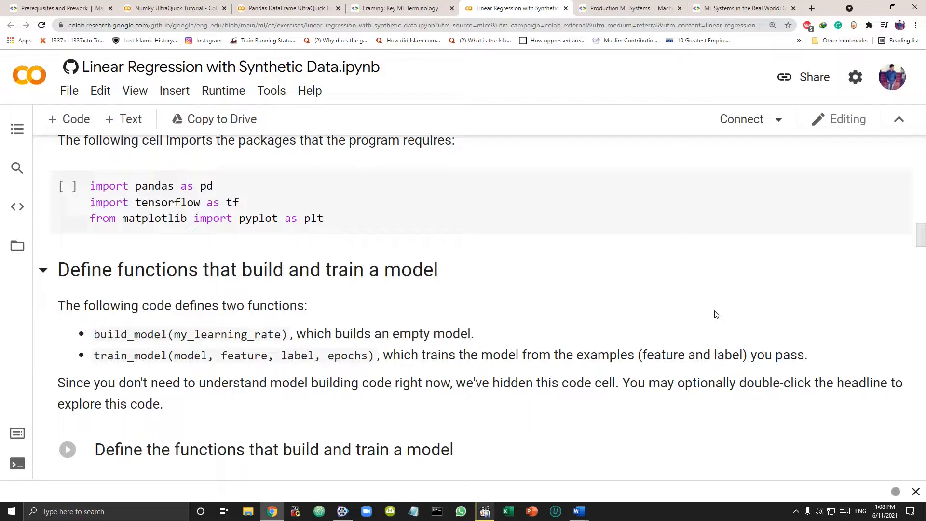
scroll("down", 3)
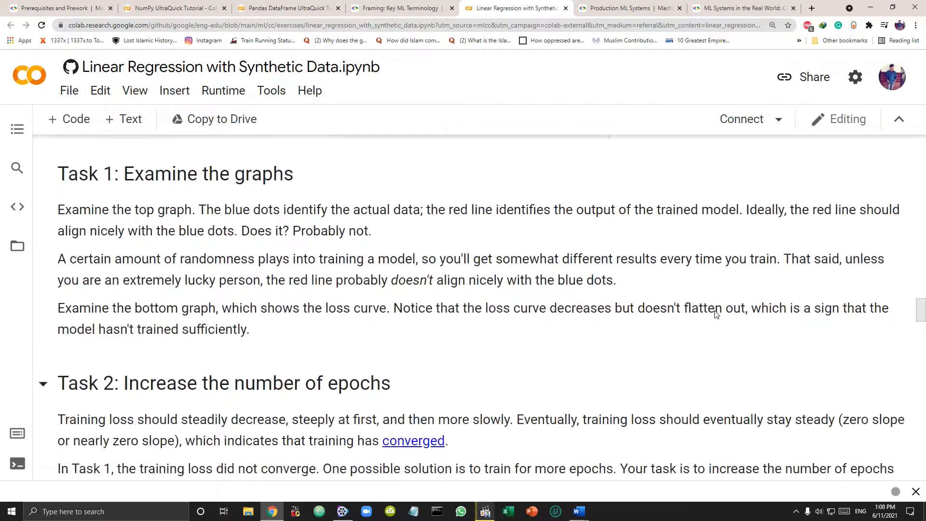
left_click(630, 7)
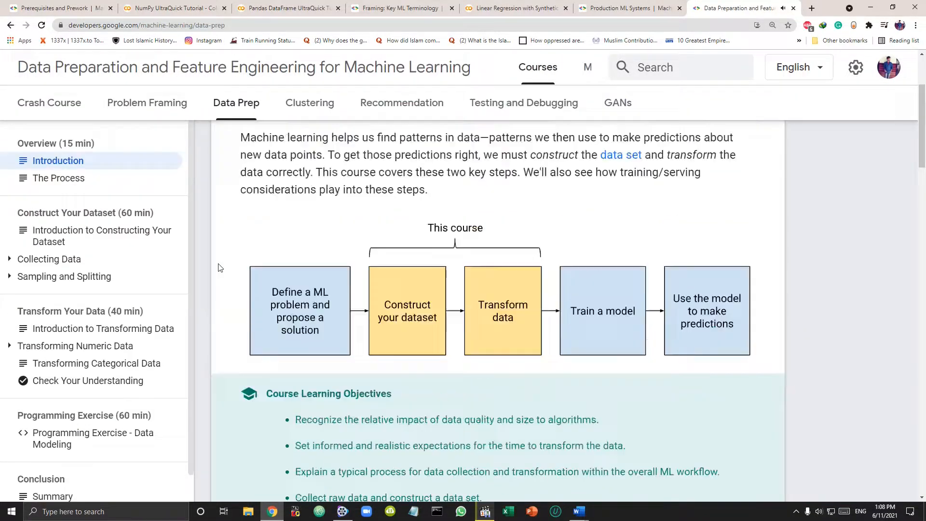
Step: View the Testing and Debugging and GANs course introductions and play the GAN welcome video
left_click(101, 235)
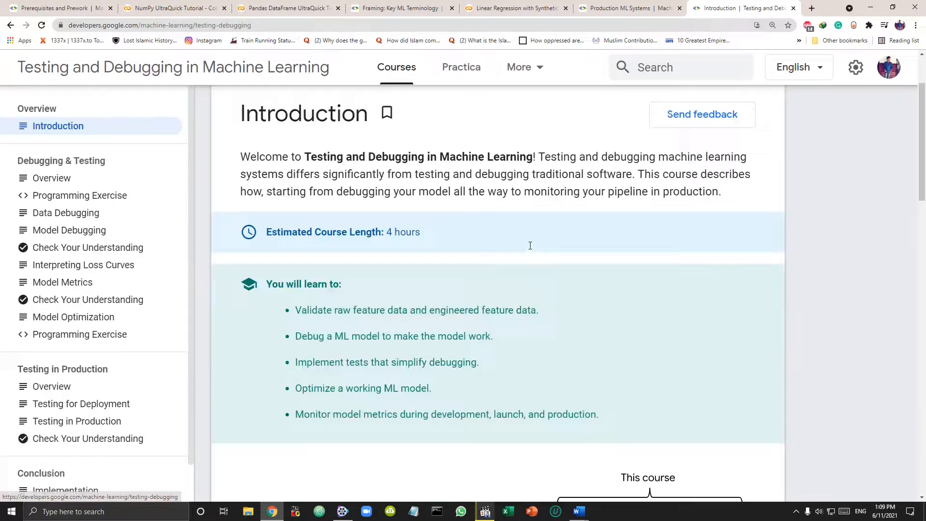
left_click(62, 281)
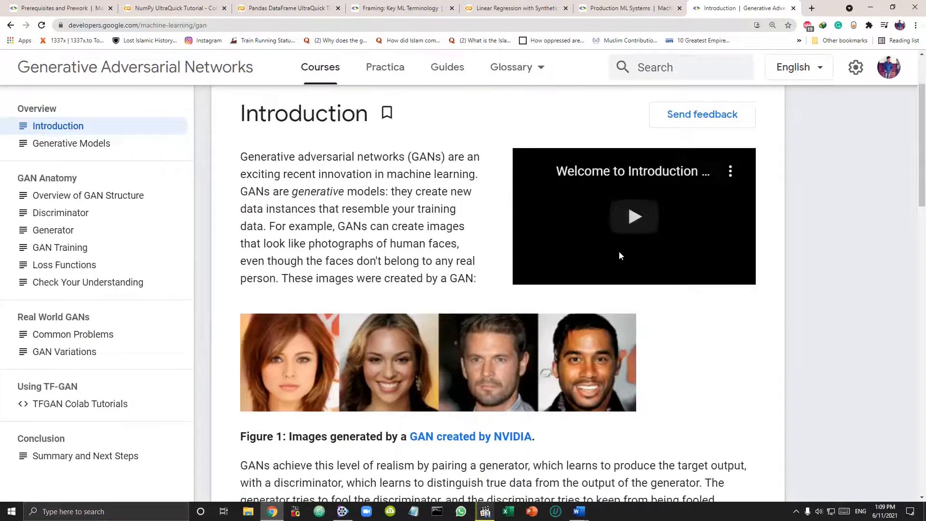
scroll("down", 3)
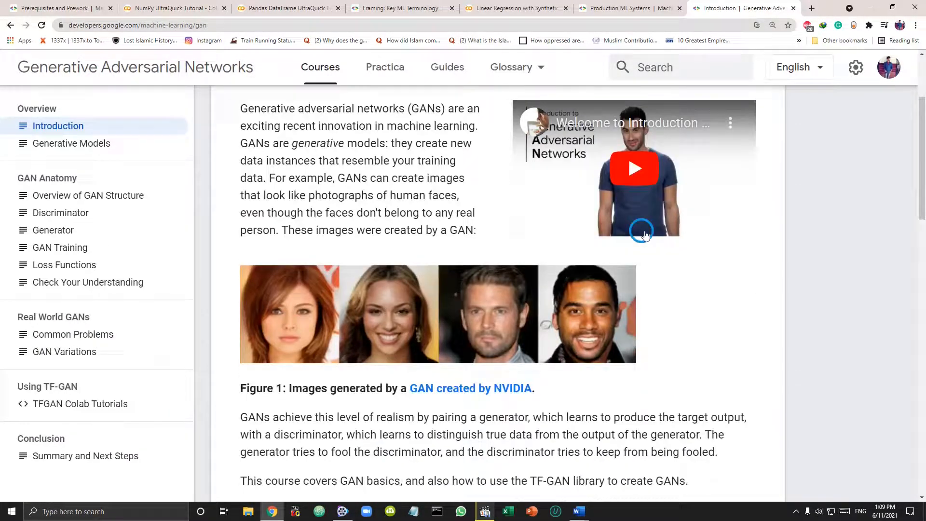
left_click(633, 167)
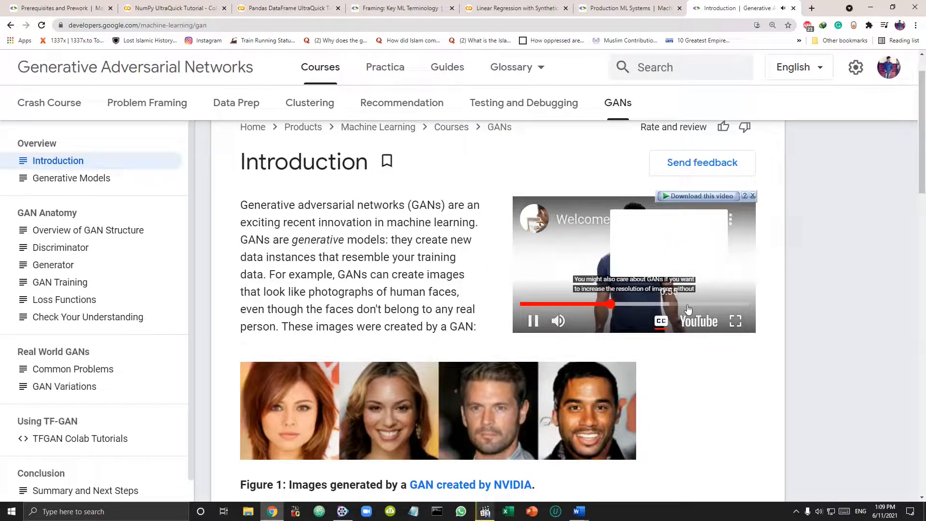
scroll("down", 3)
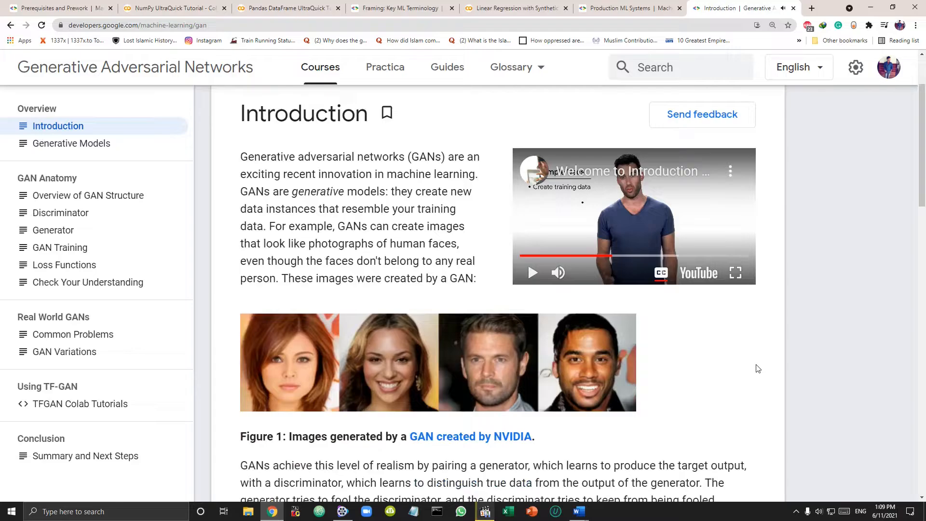
scroll("down", 3)
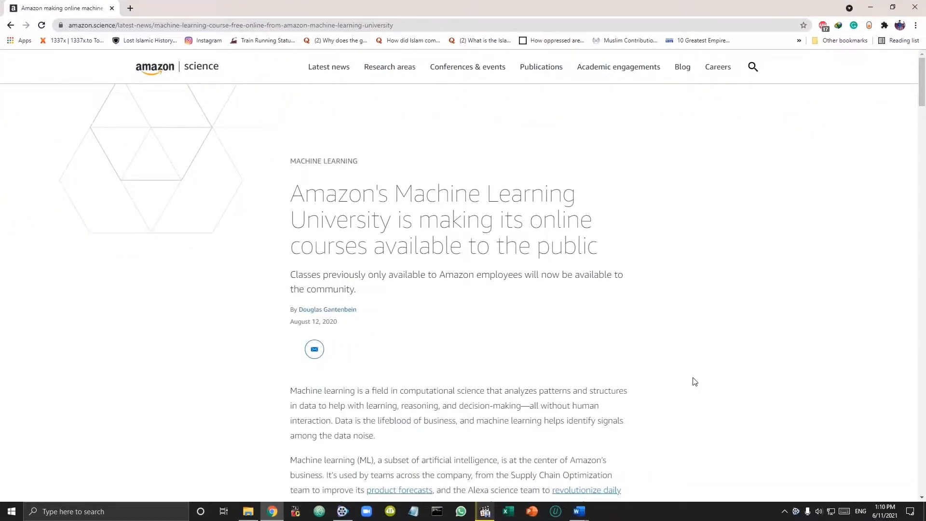
Step: Zoom the Amazon Science MLU article and scroll down to its NLP course video
key("ctrl+plus")
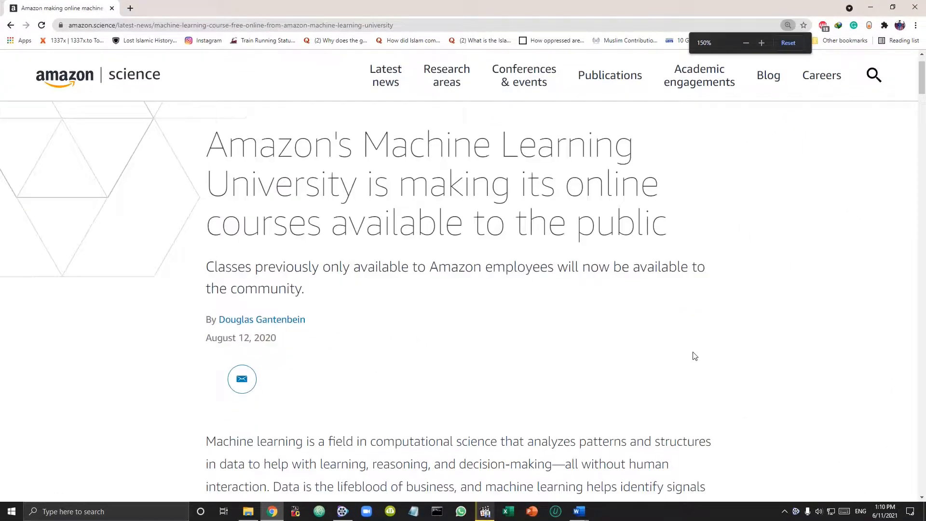
scroll("down", 3)
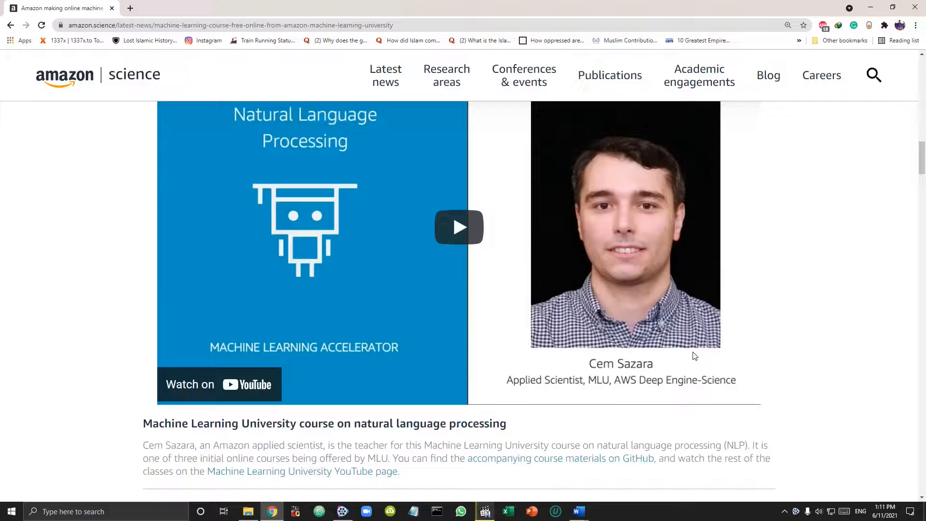
scroll("down", 3)
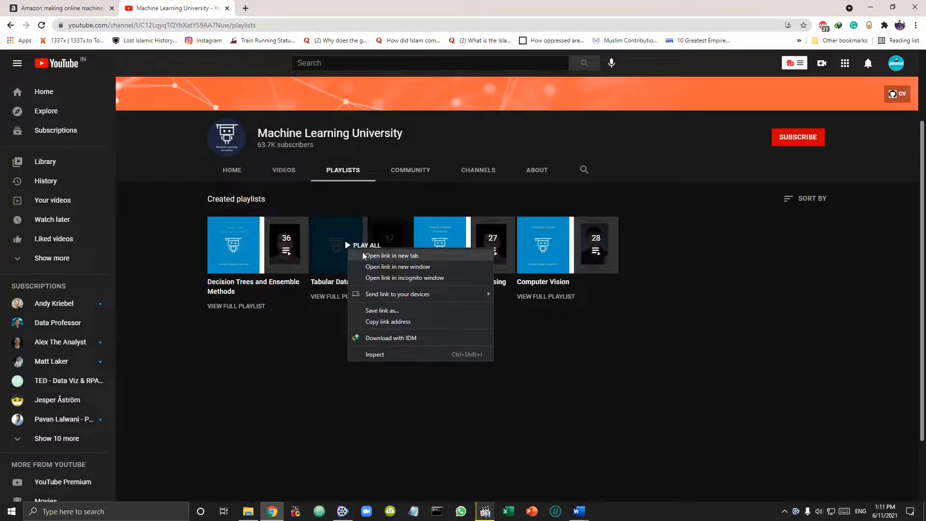
Step: Open the Tabular Data and Computer Vision playlists from the Machine Learning University channel
left_click(391, 254)
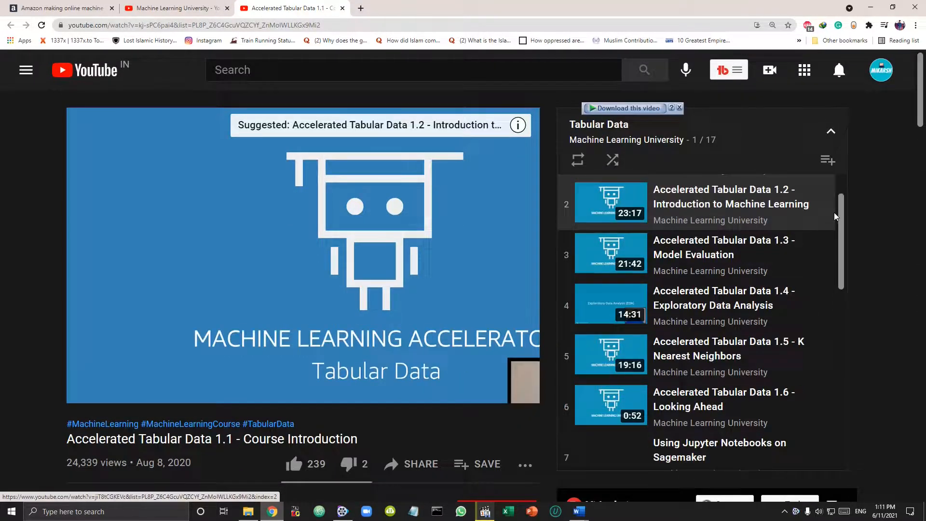
scroll("down", 3)
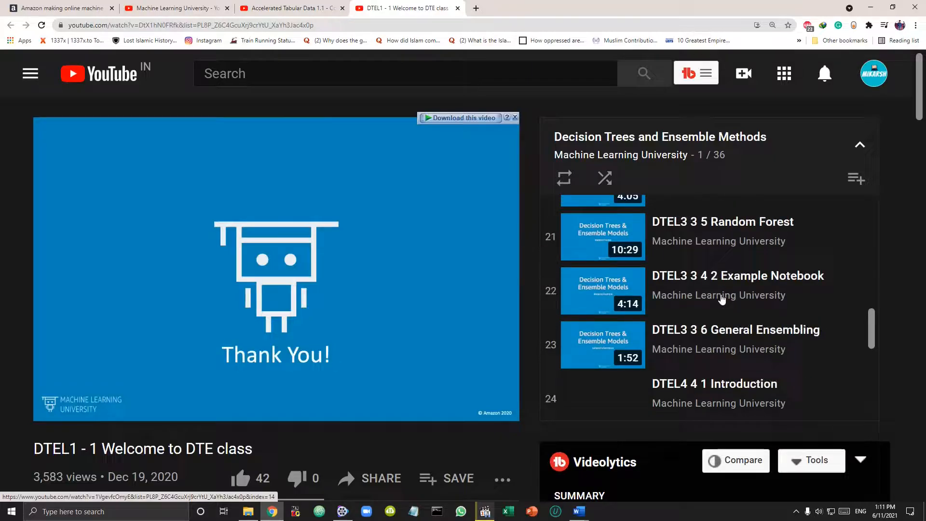
scroll("down", 3)
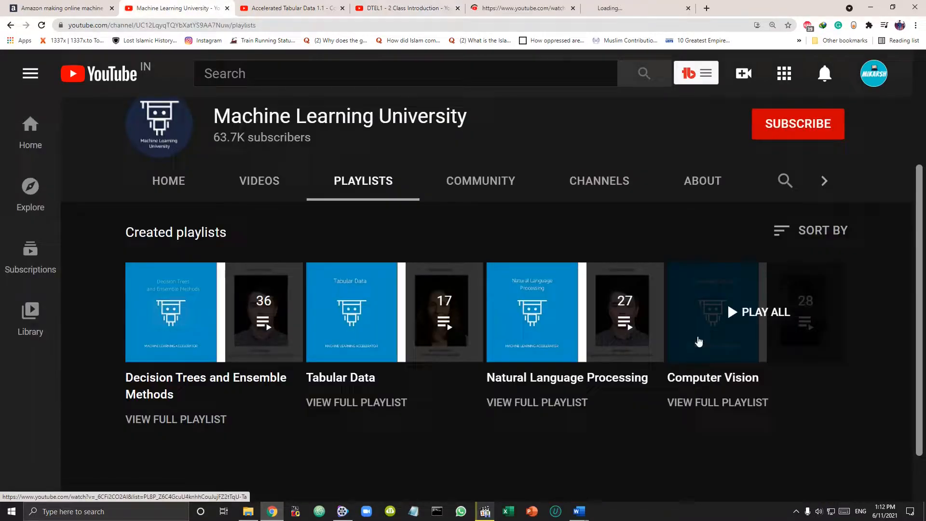
left_click(531, 311)
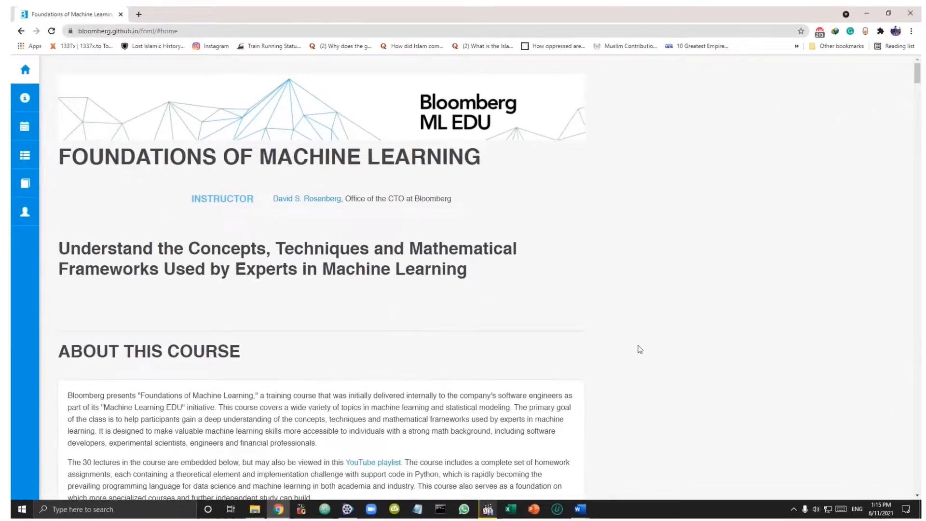
Step: Read the Bloomberg course description and scroll through its lecture list
left_click(22, 115)
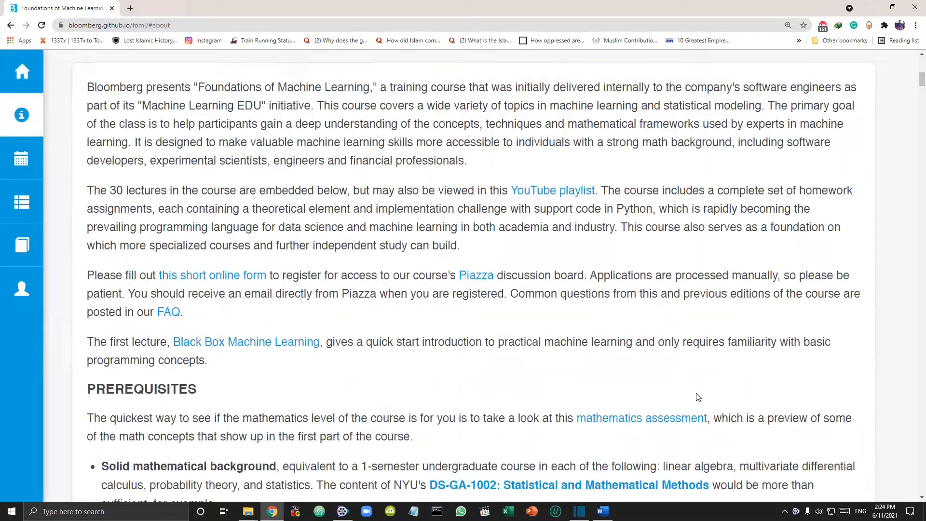
scroll("down", 3)
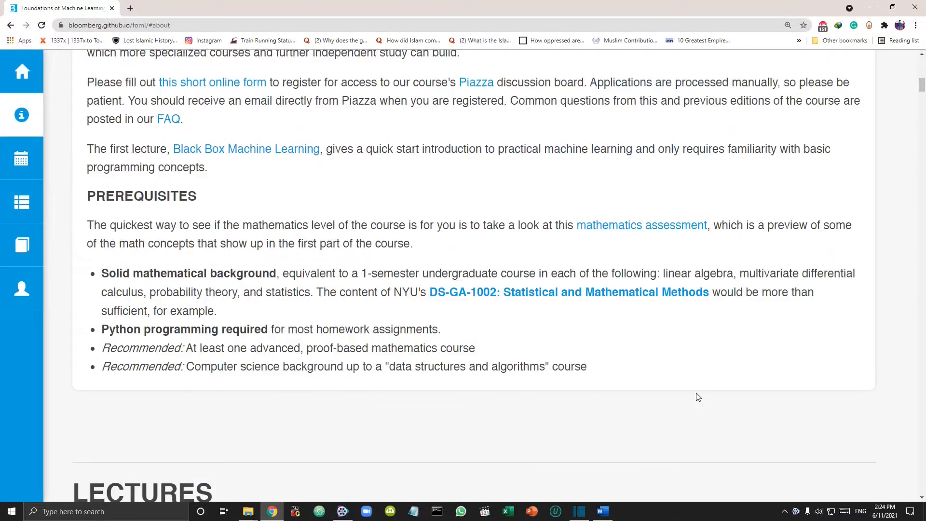
left_click(246, 149)
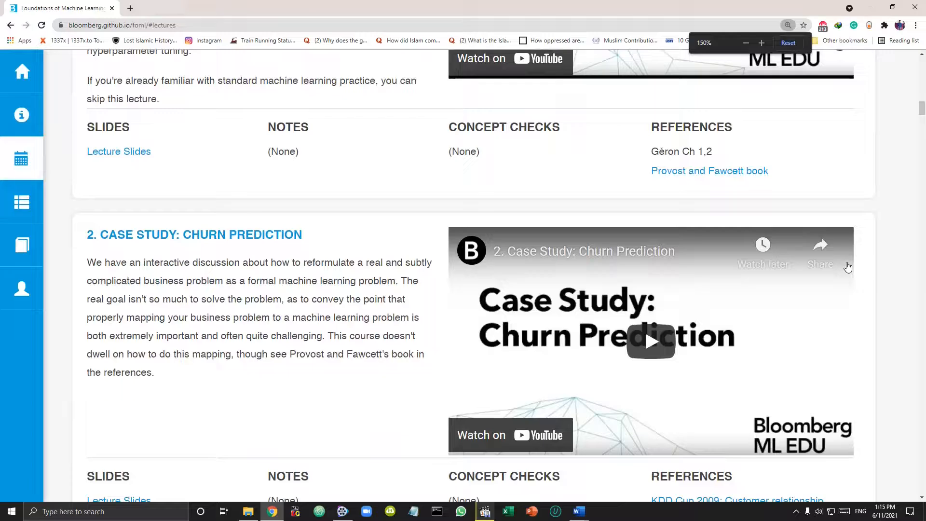
scroll("down", 3)
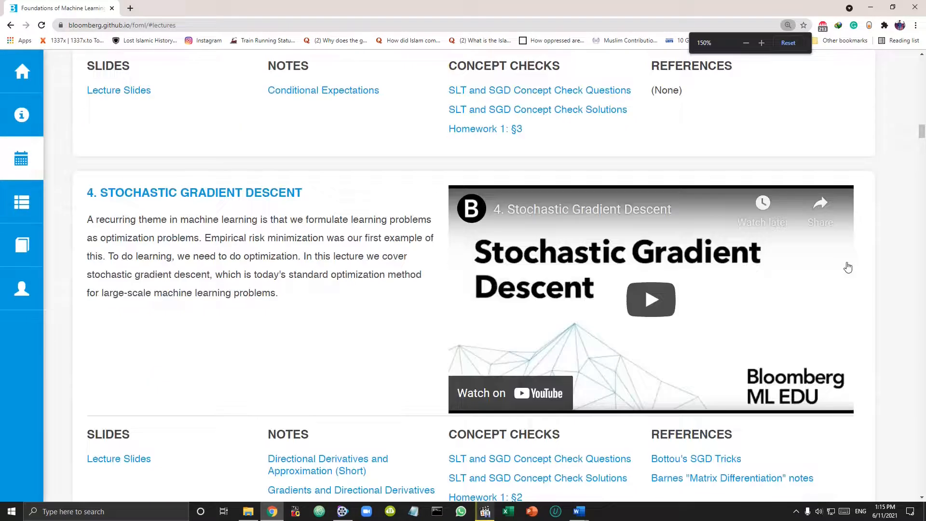
scroll("down", 3)
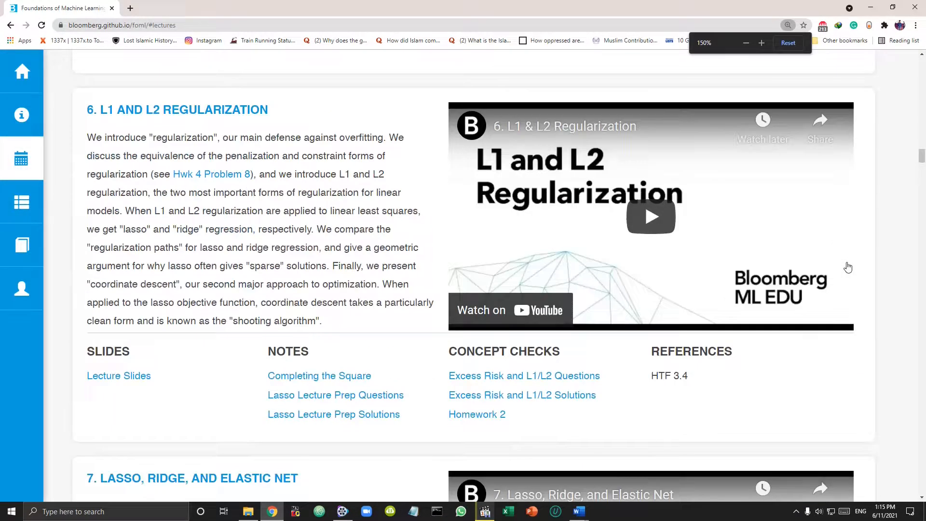
scroll("down", 3)
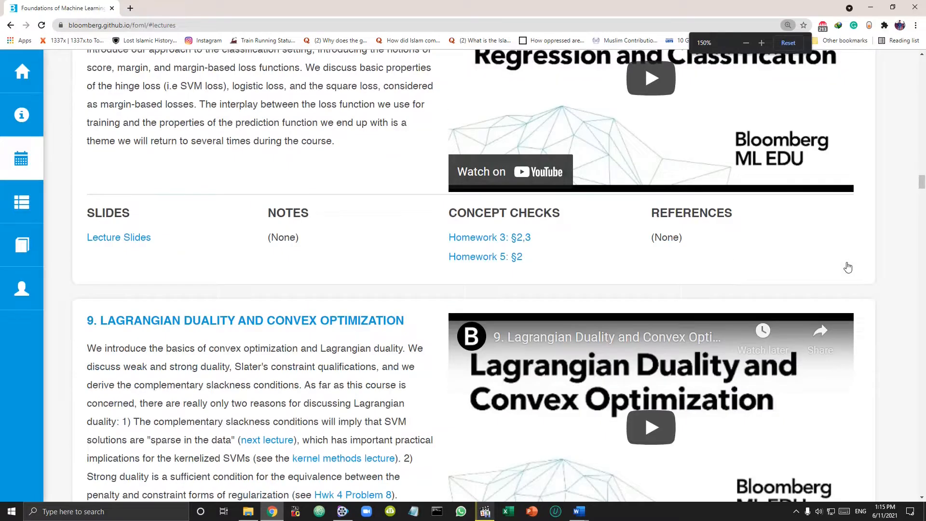
scroll("down", 3)
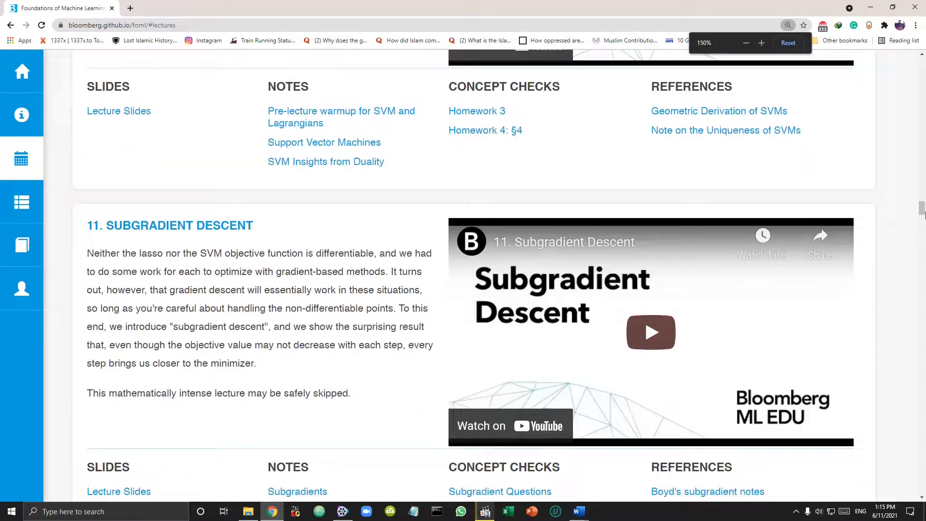
scroll("down", 3)
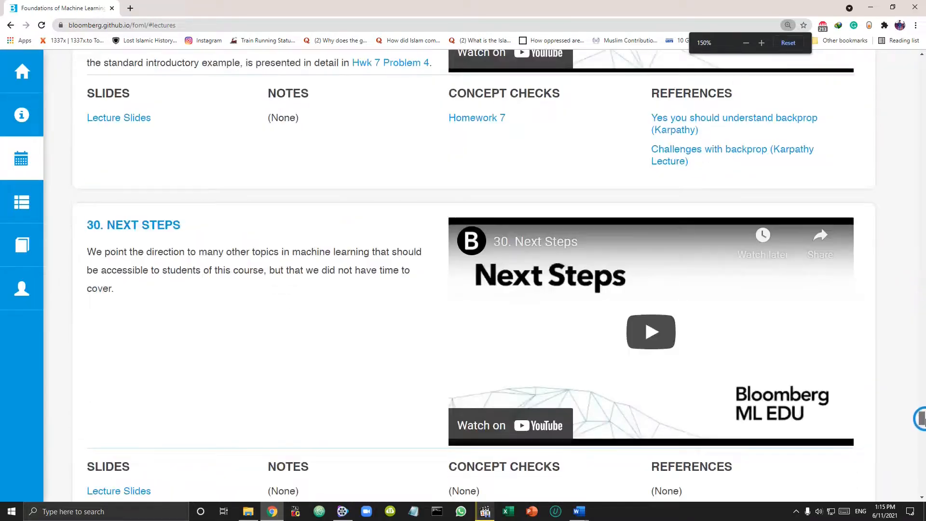
Step: Jump to the Assignments section listing Homework 1 to 4
left_click(23, 201)
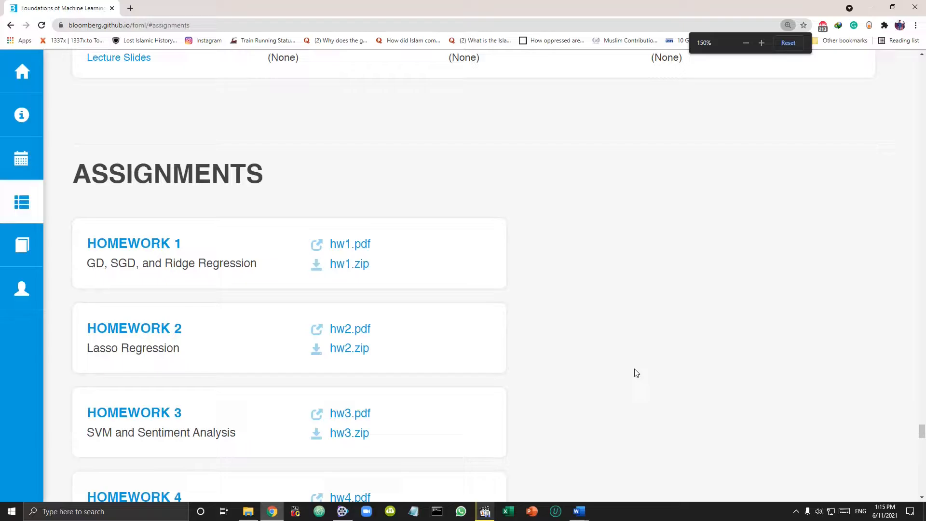
left_click(23, 244)
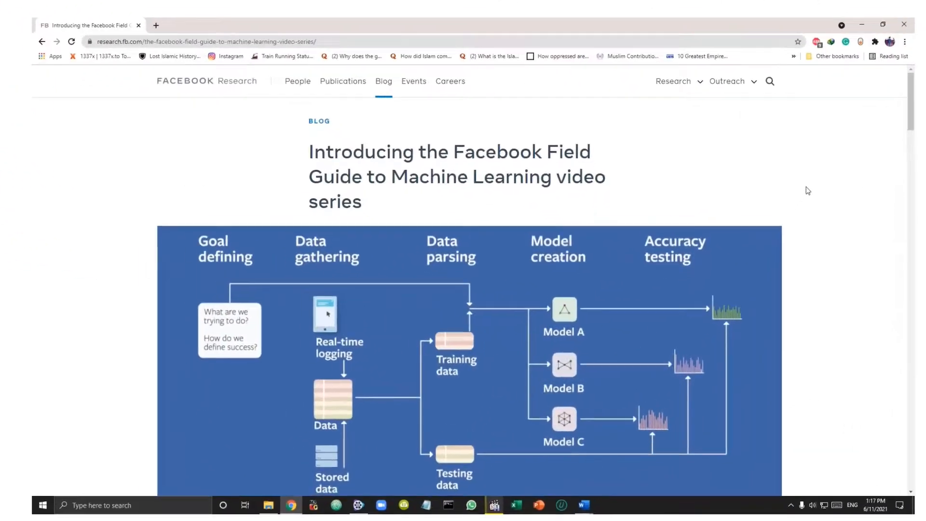
Step: Zoom the Facebook Field Guide post and highlight 'The Facebook ads machine learning team' sentence
key("ctrl+plus")
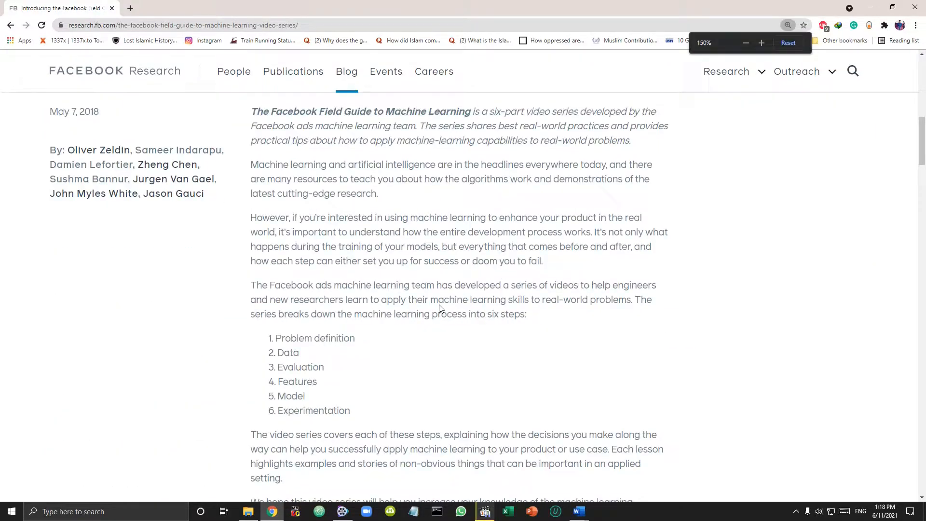
left_click(761, 43)
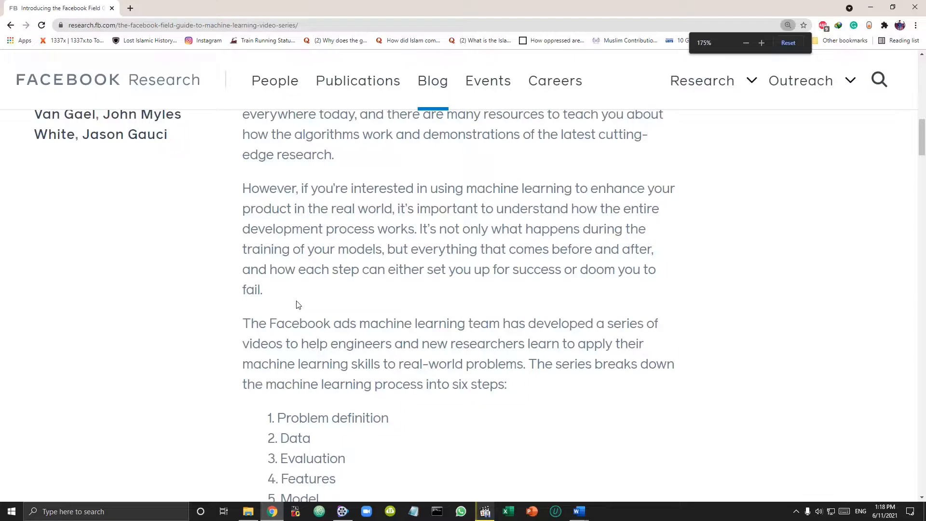
left_click(238, 319)
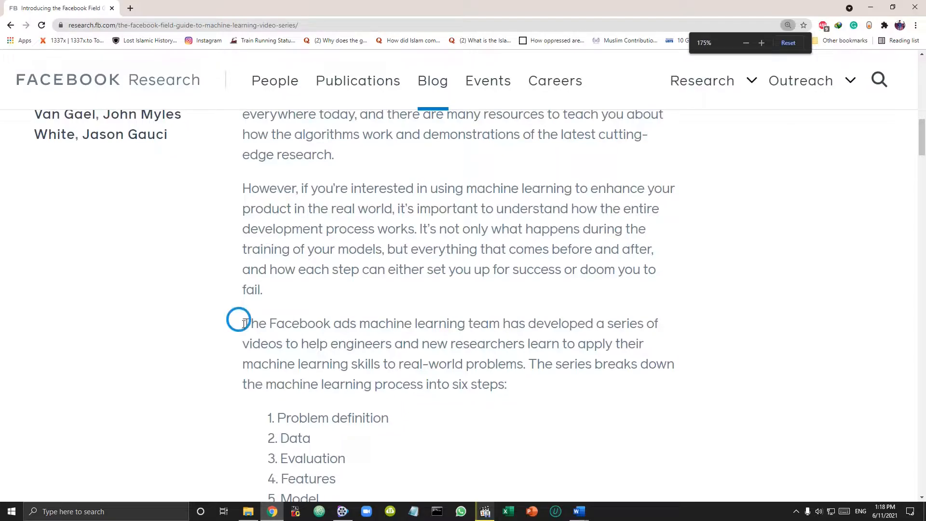
left_click_drag(242, 323, 505, 323)
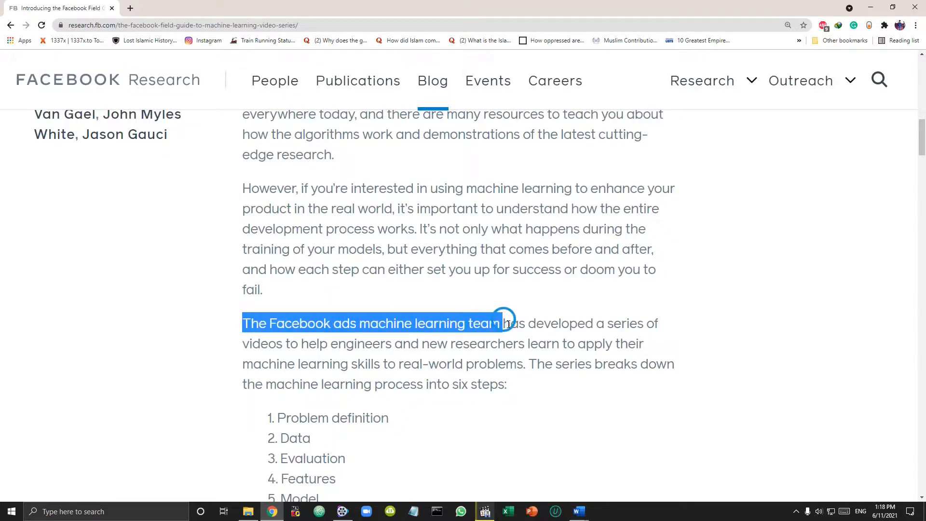
scroll("down", 3)
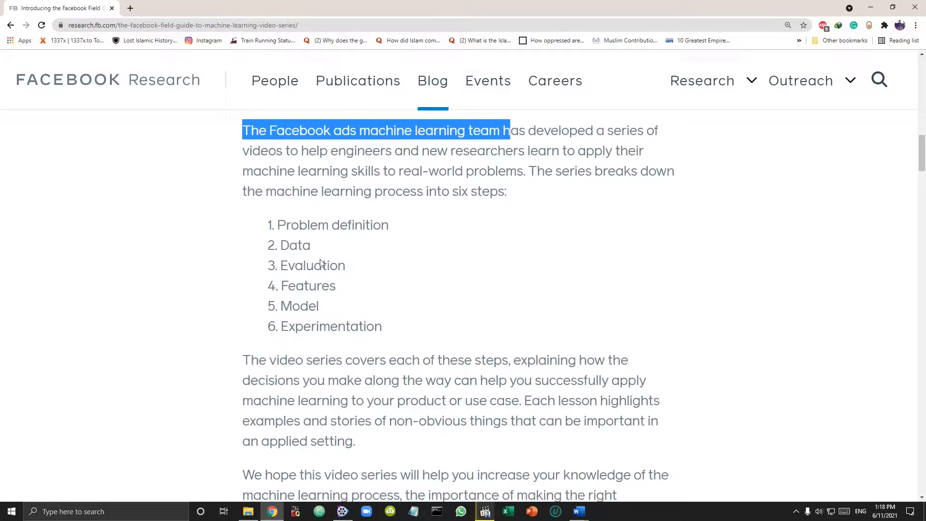
left_click(454, 327)
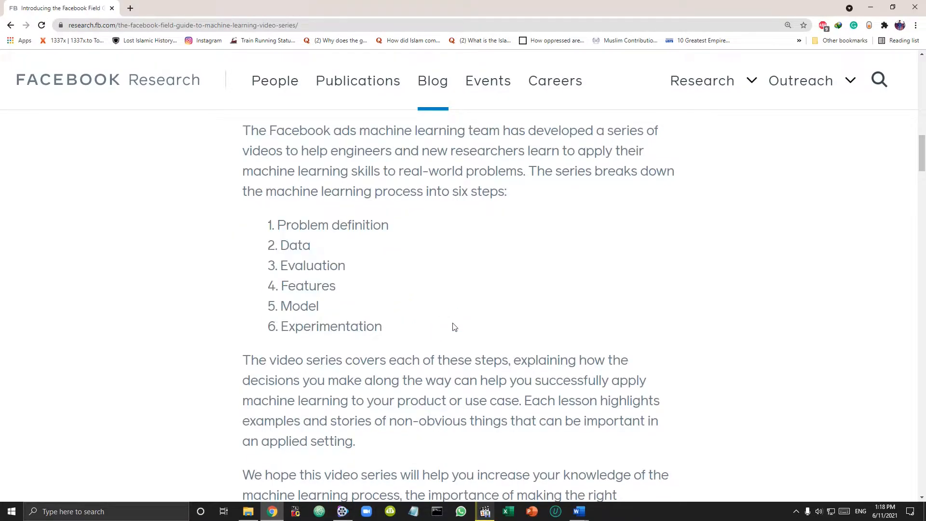
Step: Play the Lesson 1: Problem Definition video and scroll past the six lesson videos
scroll("down", 3)
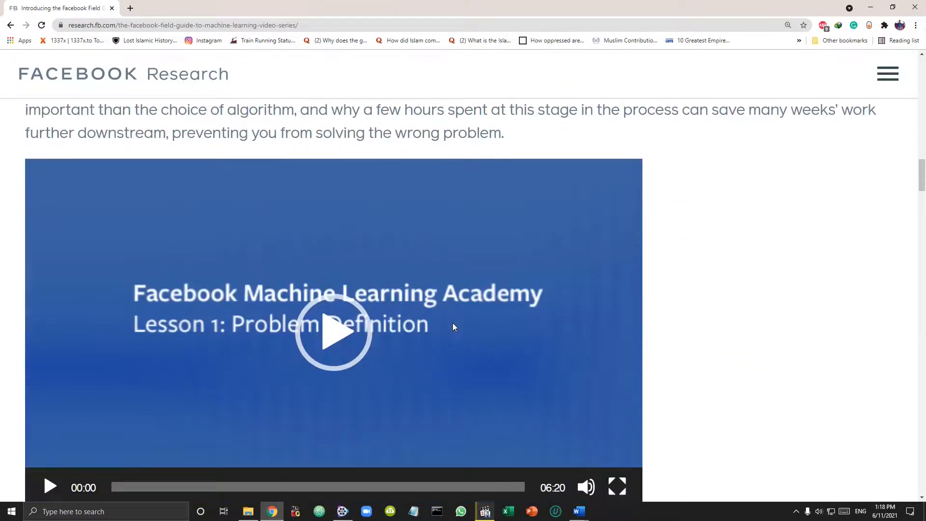
left_click(333, 331)
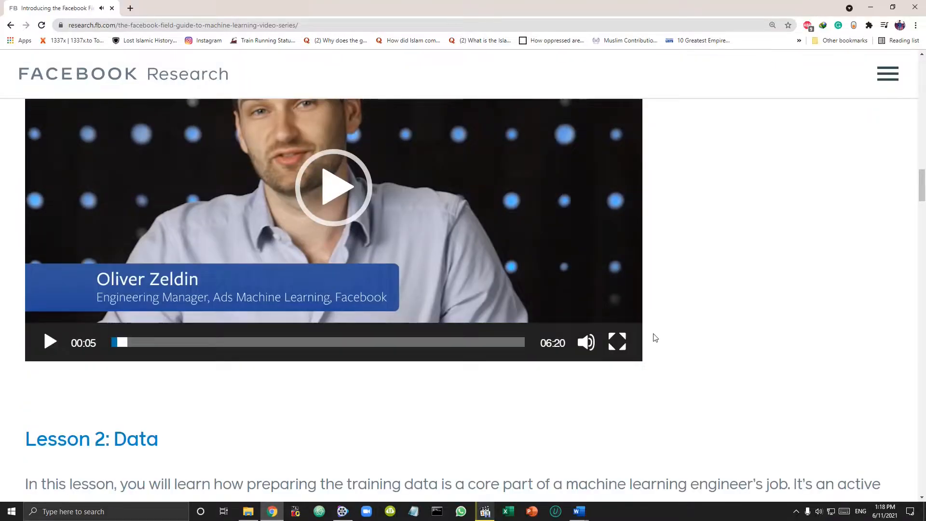
scroll("down", 3)
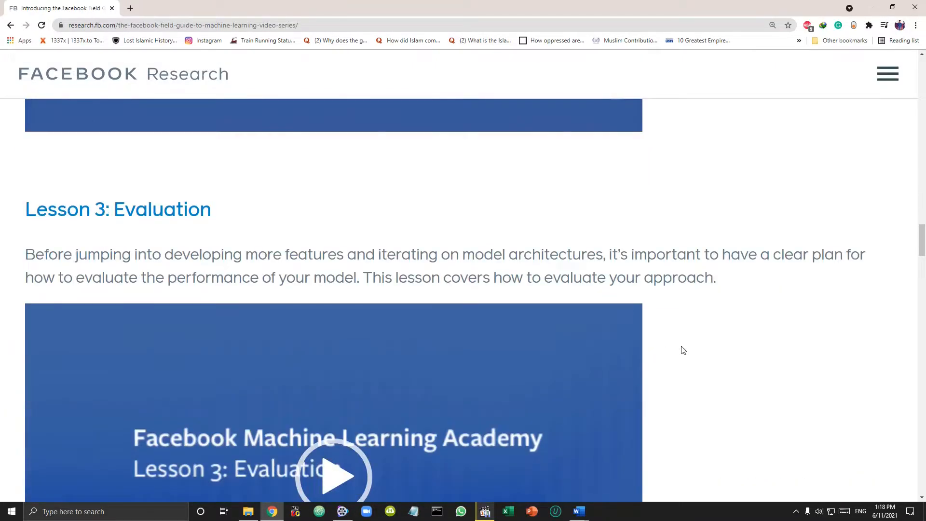
scroll("down", 3)
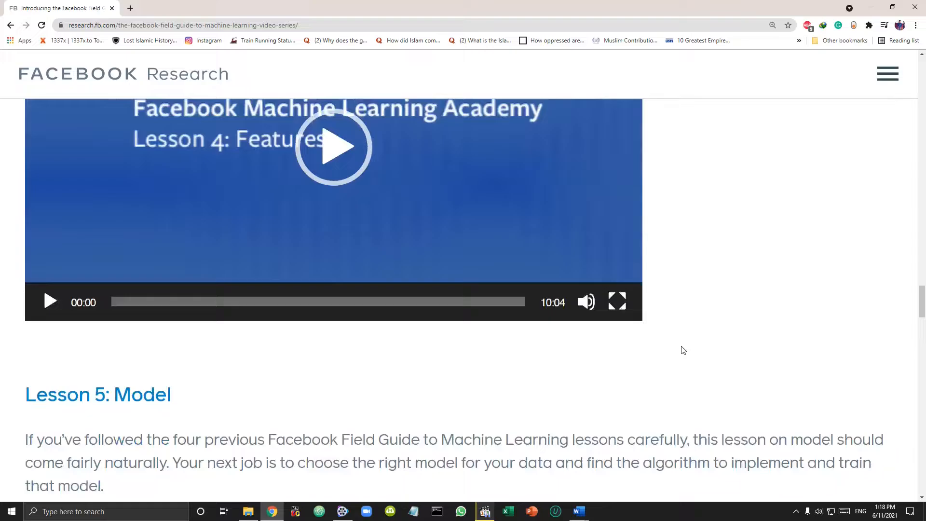
scroll("down", 3)
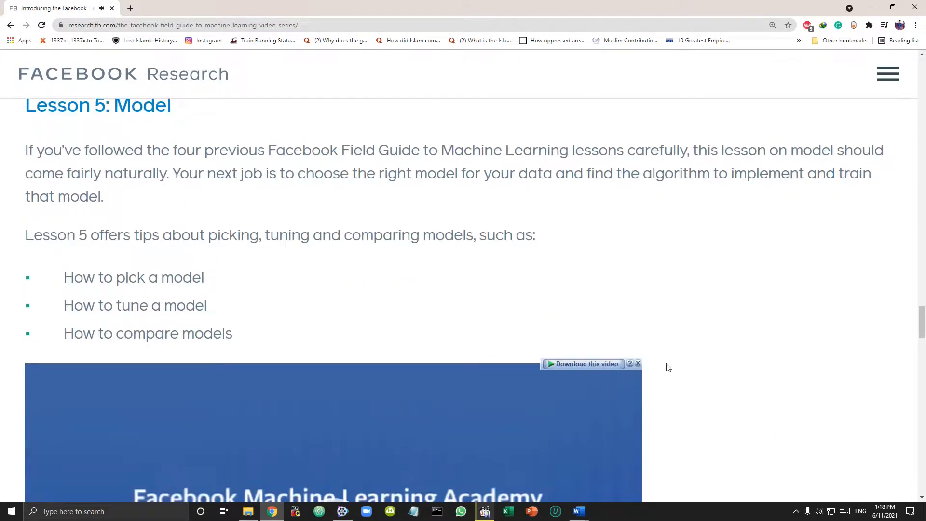
scroll("down", 3)
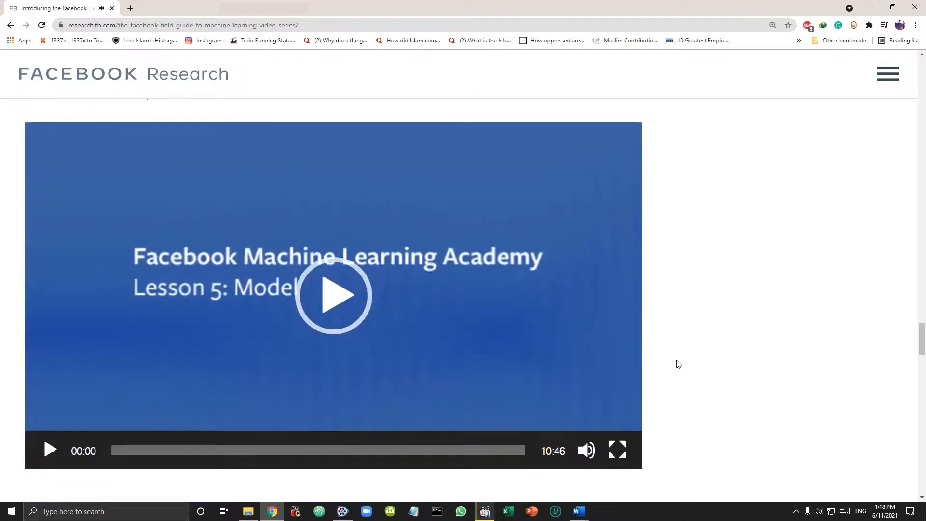
left_click(332, 295)
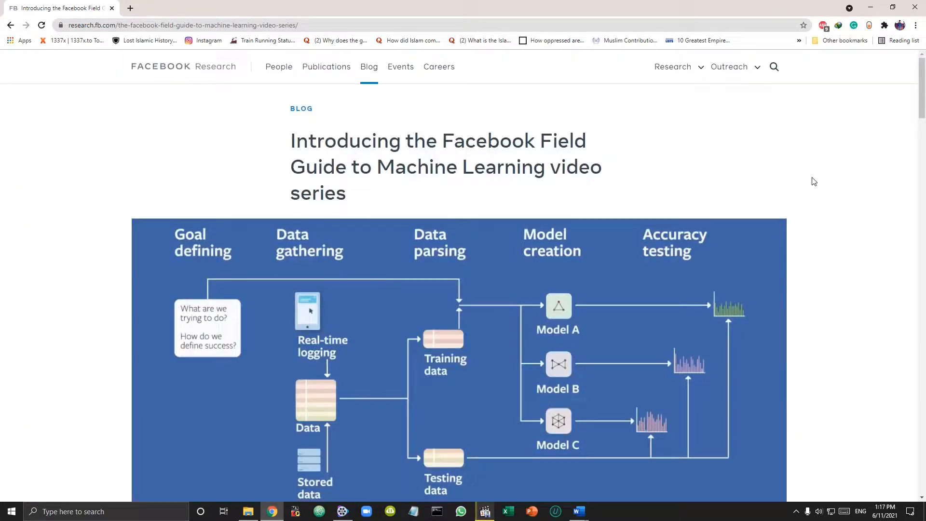
Step: Search Google for 'azure for machine learning' and open the Azure Machine Learning result
left_click(129, 9)
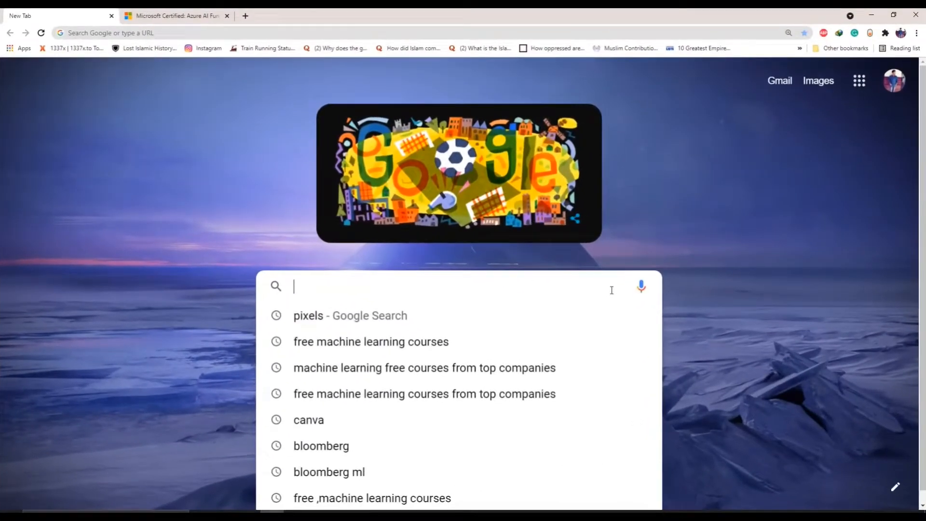
type("azure for machine learning")
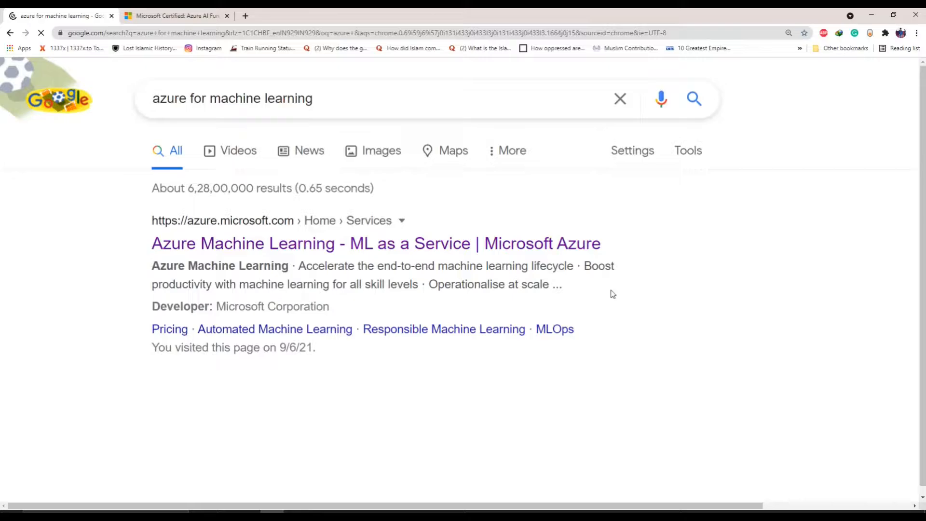
left_click(376, 243)
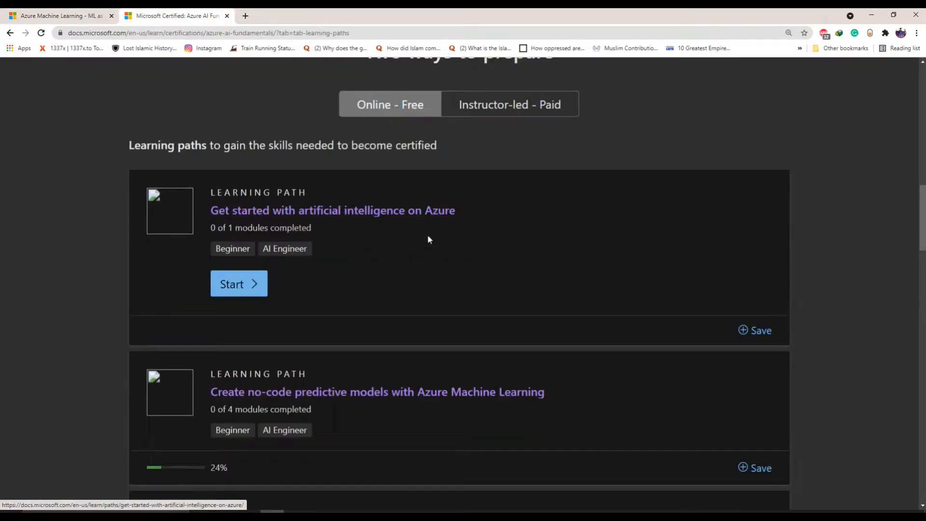
Step: Scroll the Azure AI Fundamentals free learning paths down to Explore natural language processing and zoom in
scroll("down", 3)
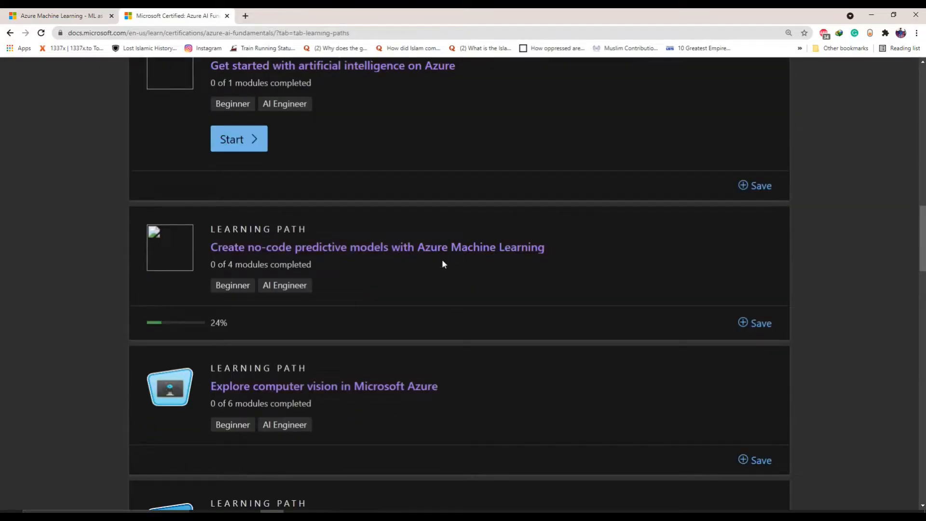
scroll("down", 3)
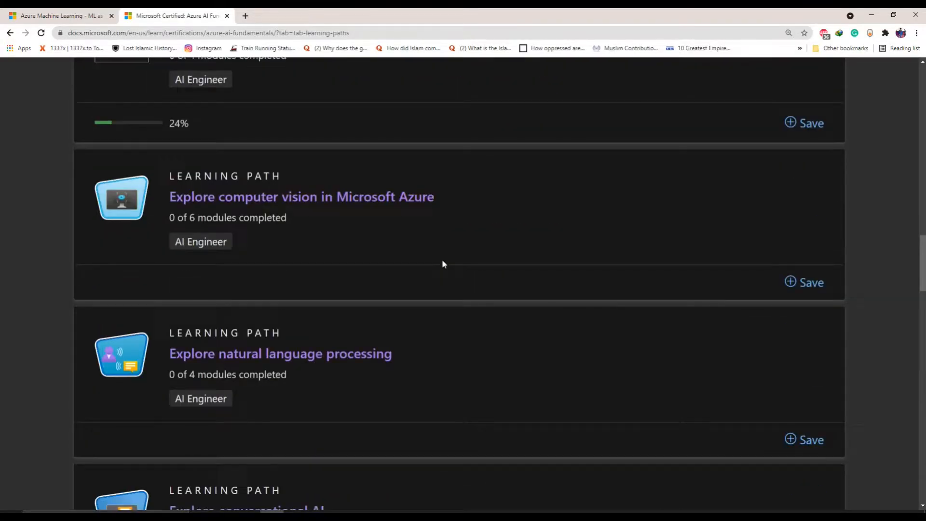
key("ctrl+plus")
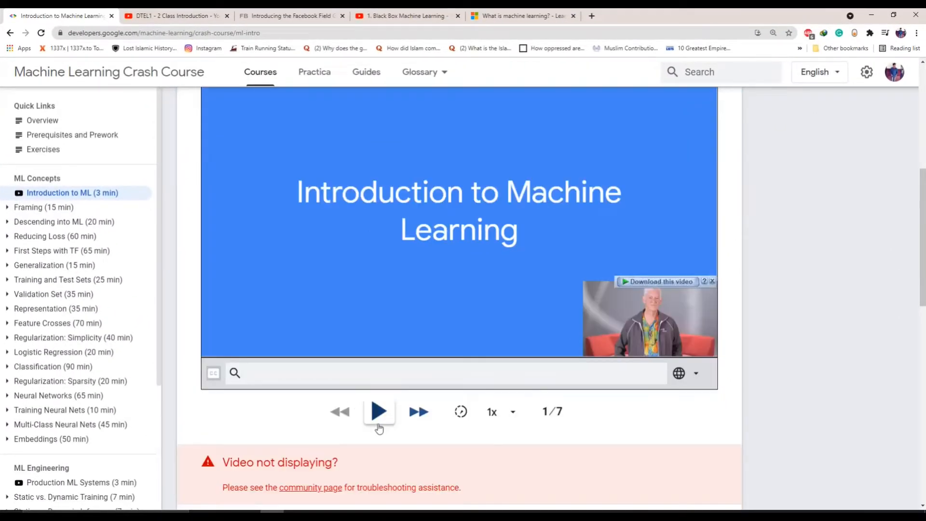
Step: Play the Crash Course intro video and cycle through the DTEL1, Facebook and Bloomberg tabs
left_click(378, 411)
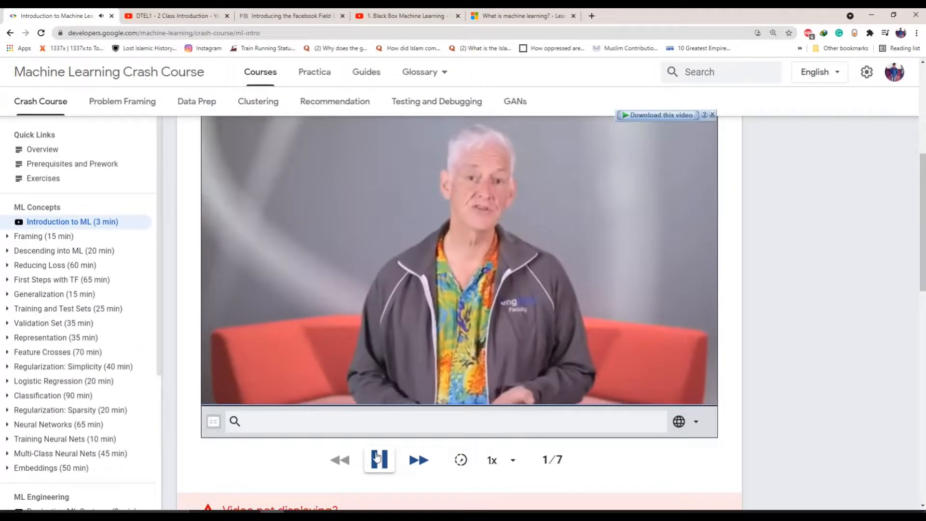
left_click(174, 16)
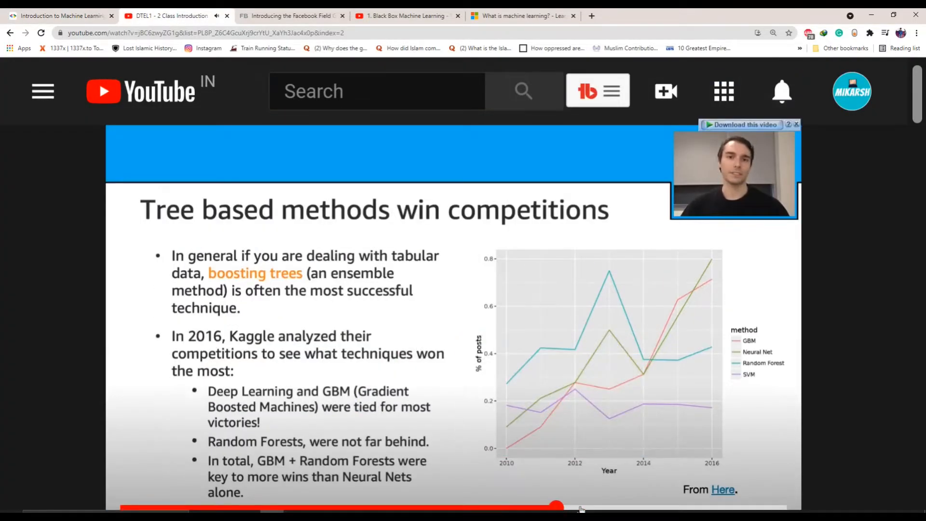
left_click(290, 15)
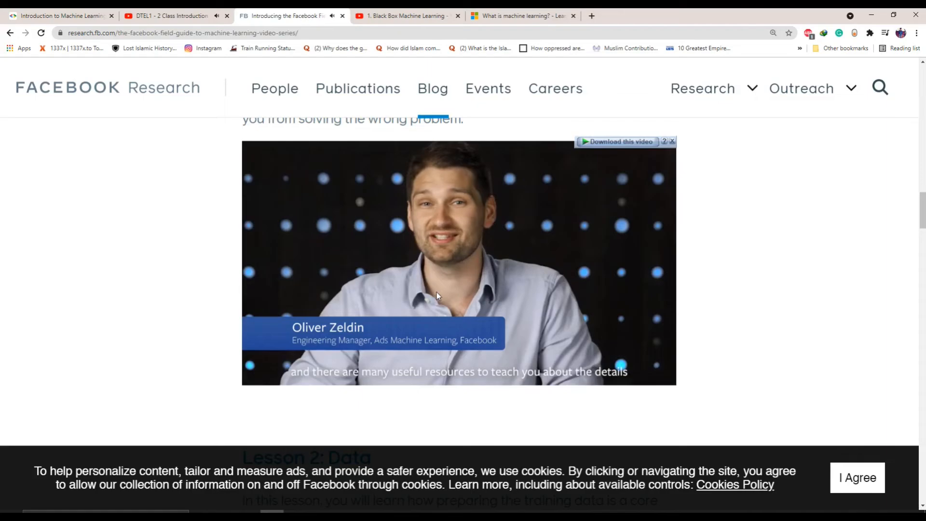
left_click(406, 15)
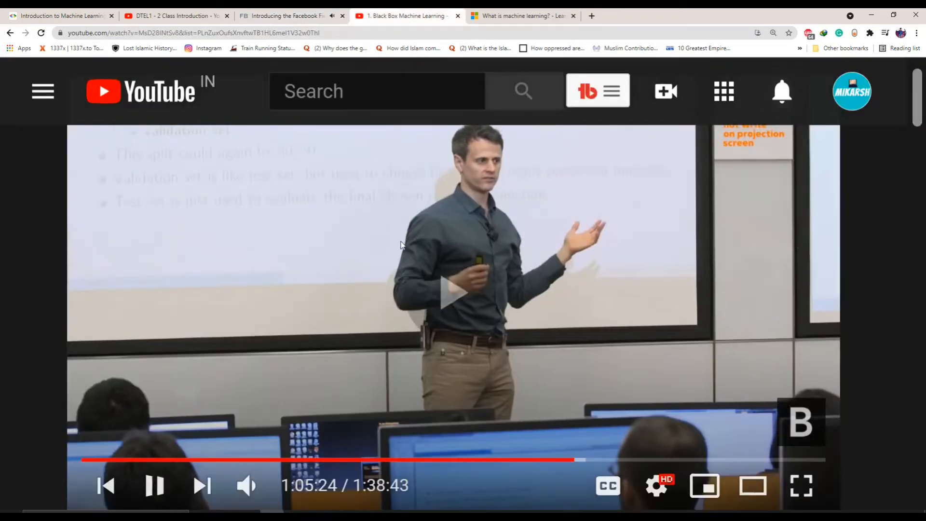
Step: On Microsoft Learn's What is machine learning? unit, skip the video ahead to 03:43
left_click(522, 15)
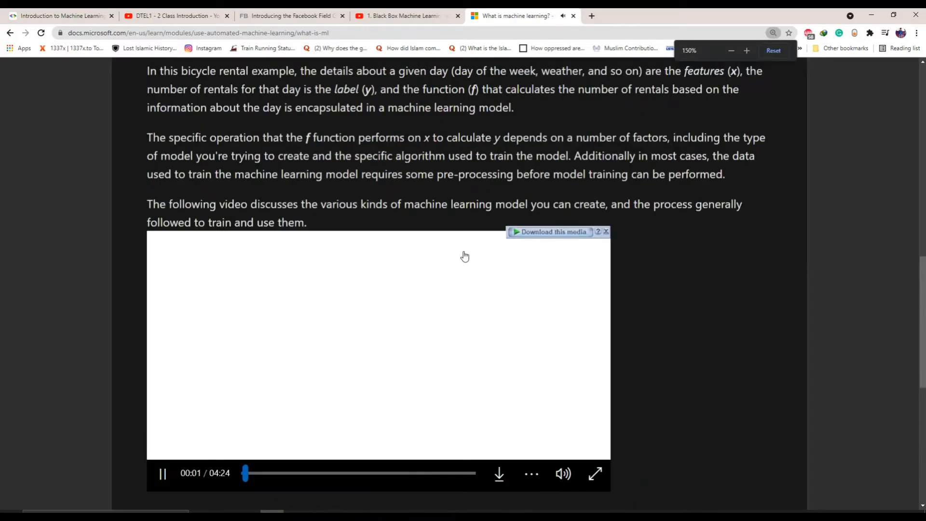
scroll("down", 3)
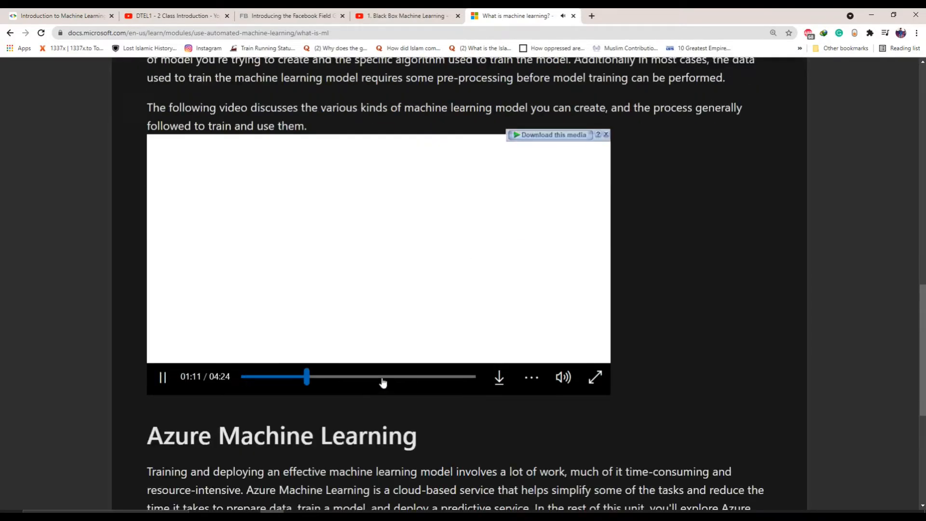
left_click_drag(306, 376, 439, 376)
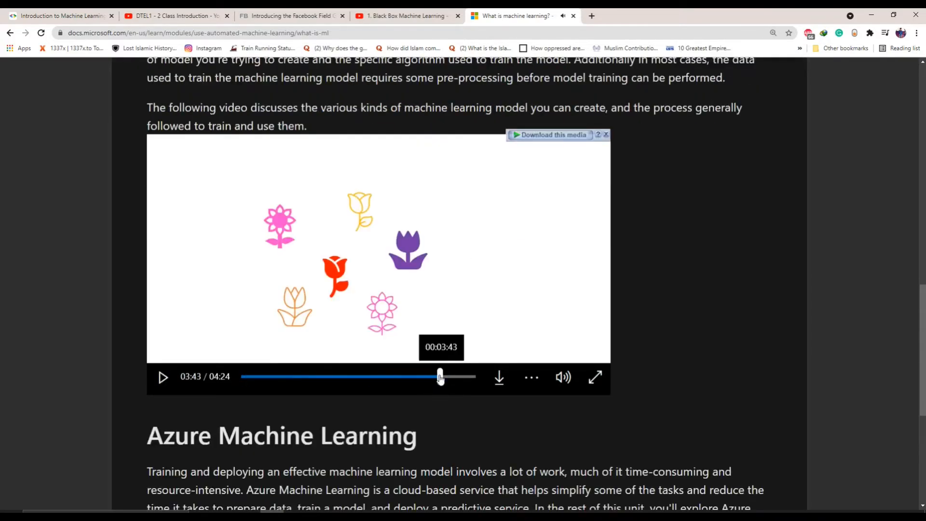